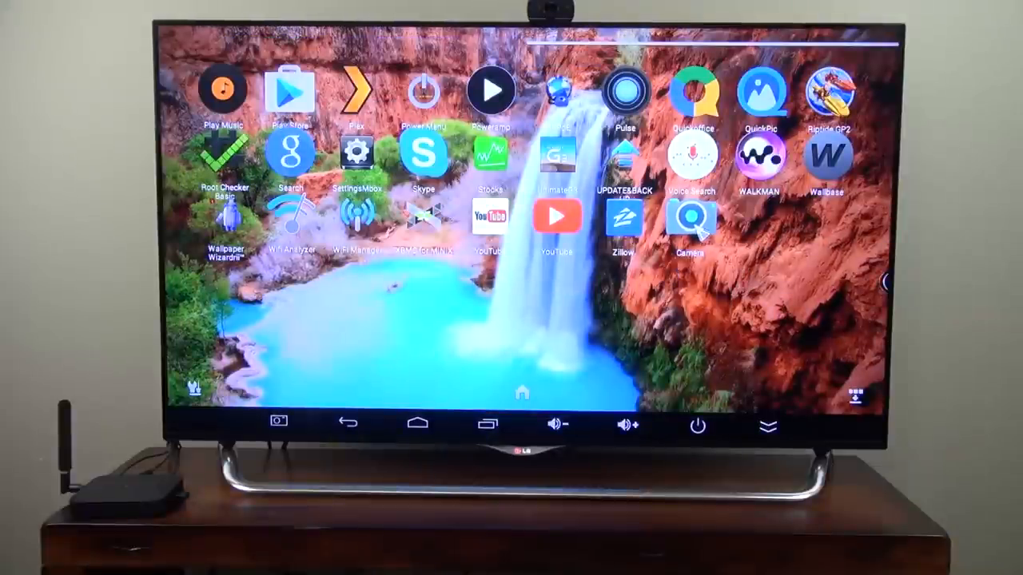
Step: Open the Android Settings list from the gear in the launcher dock
click(694, 219)
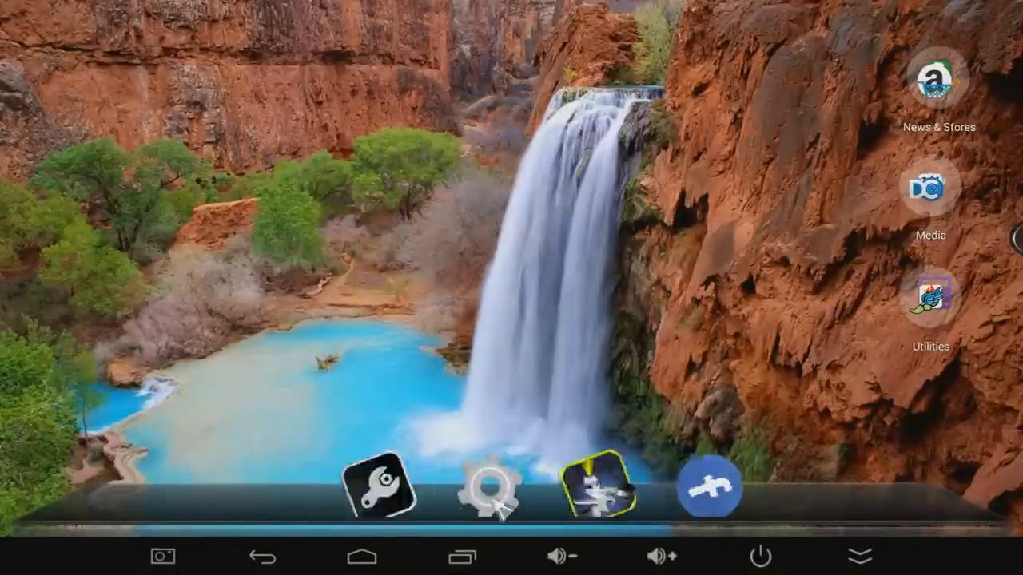
click(492, 493)
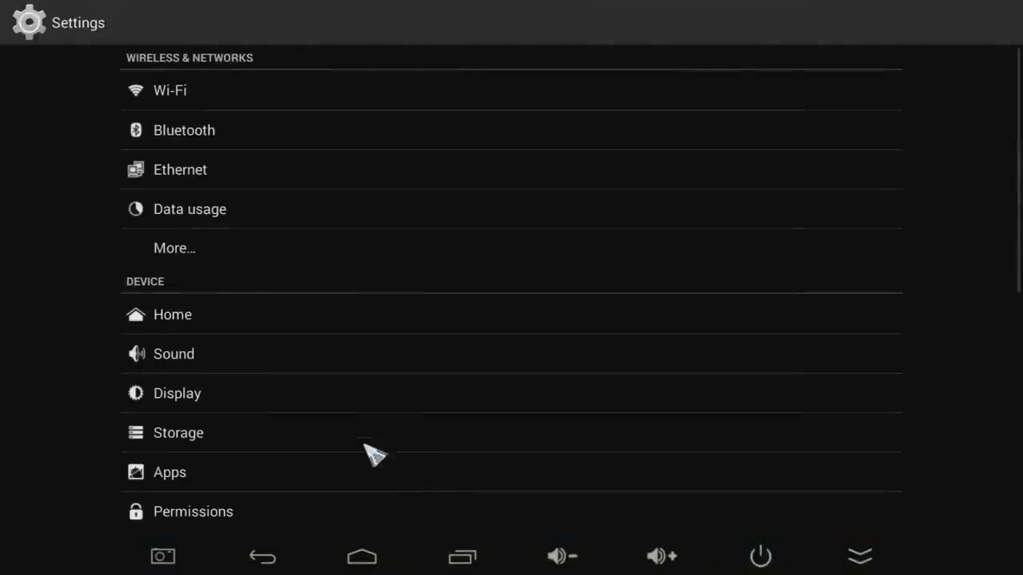
click(178, 432)
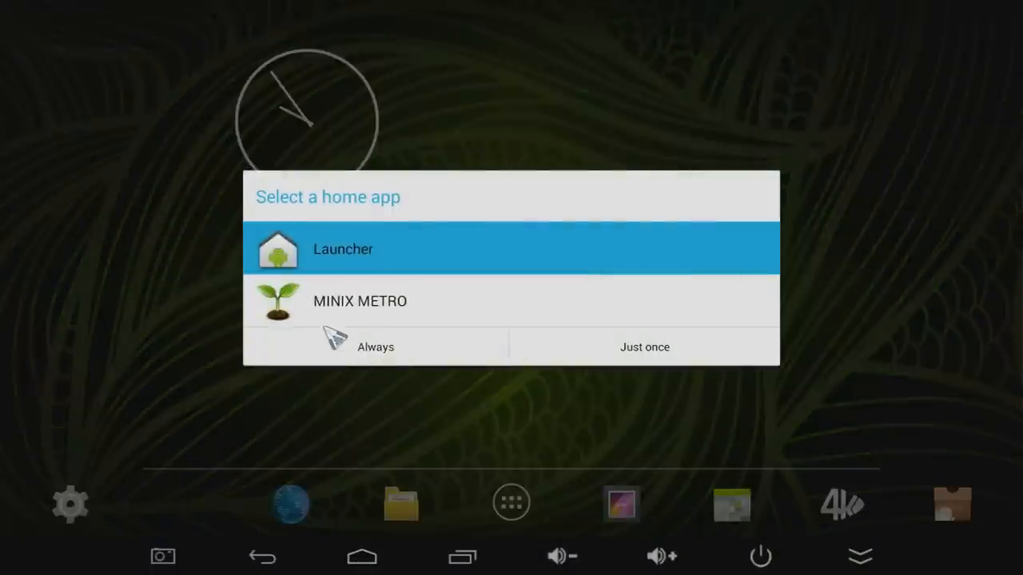
Step: Keep the stock Launcher as the home app and open the MINIX settings app
click(644, 347)
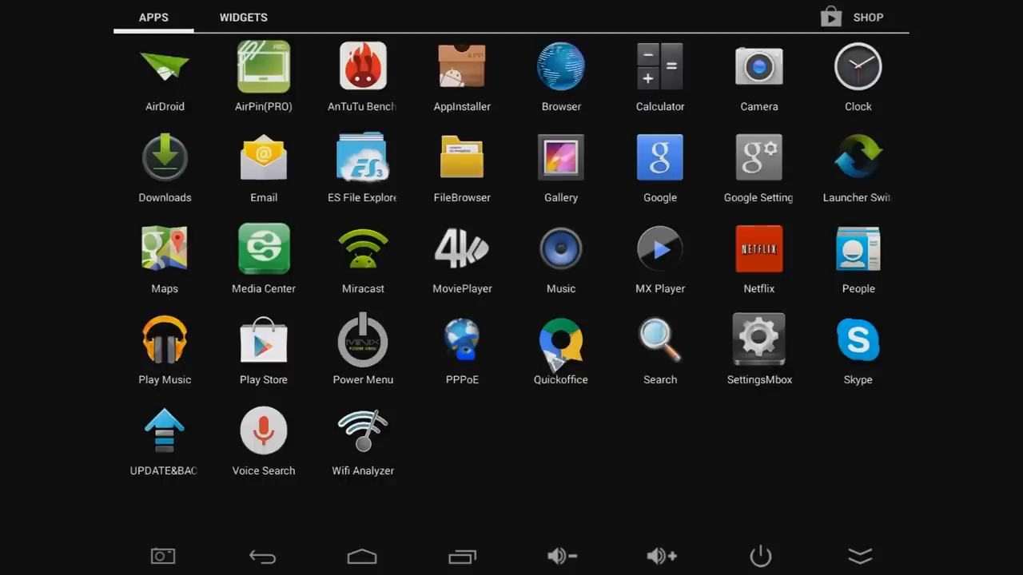
click(758, 338)
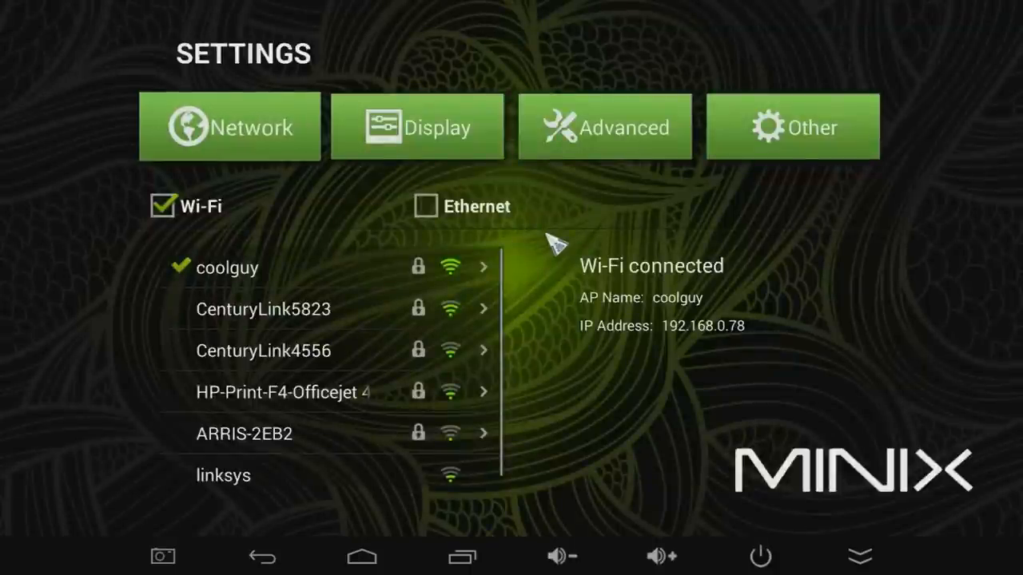
Step: On the Display page, browse HDMI output modes down to 4K, keeping HDMI 1080P 60HZ
click(417, 126)
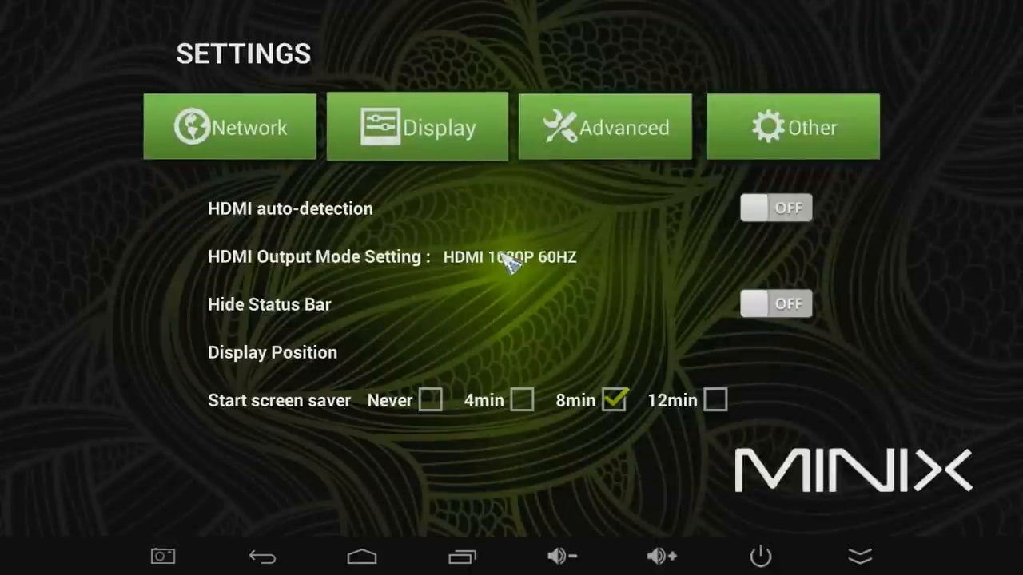
mouse_move(576, 284)
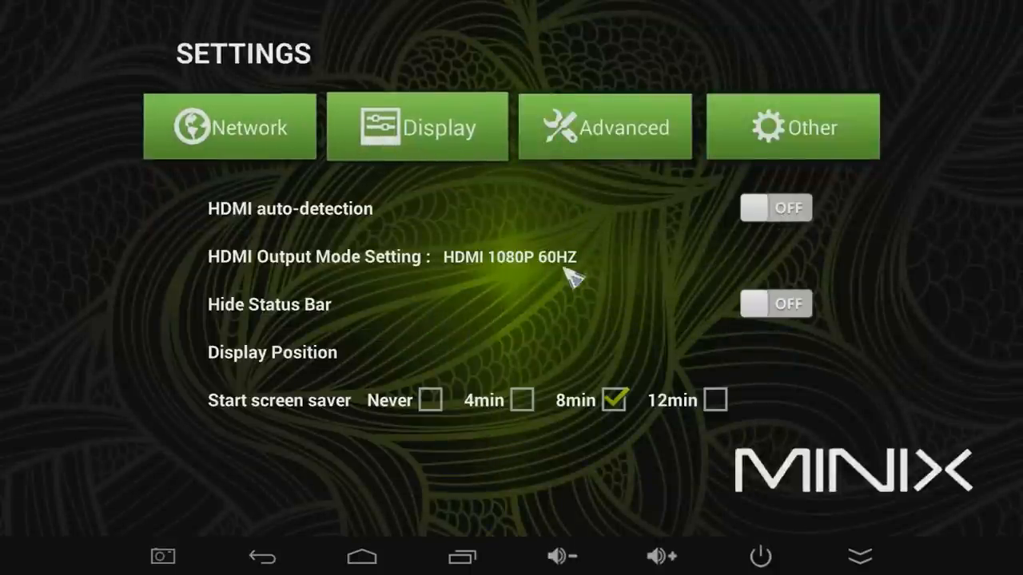
click(511, 256)
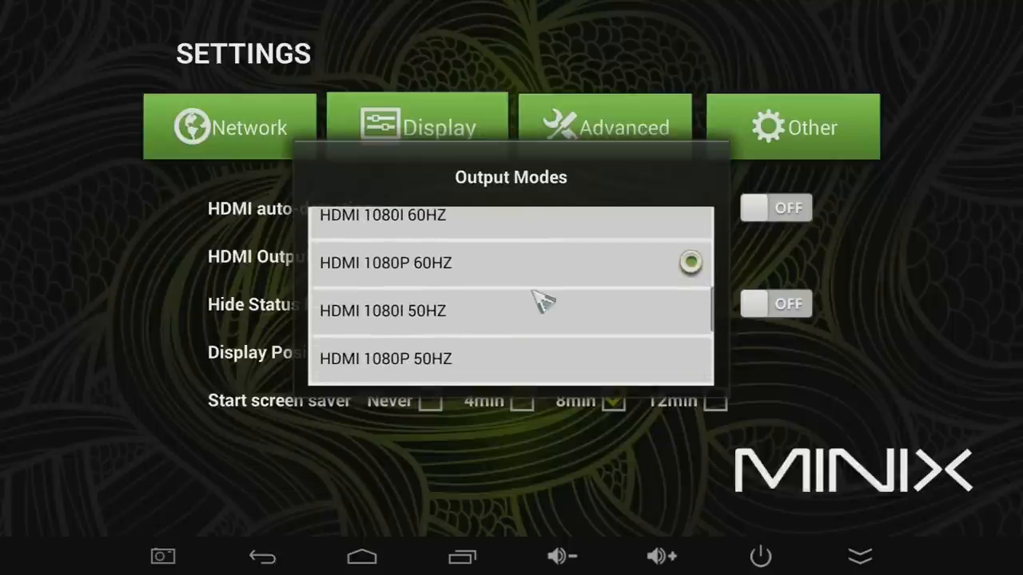
scroll(down, 3)
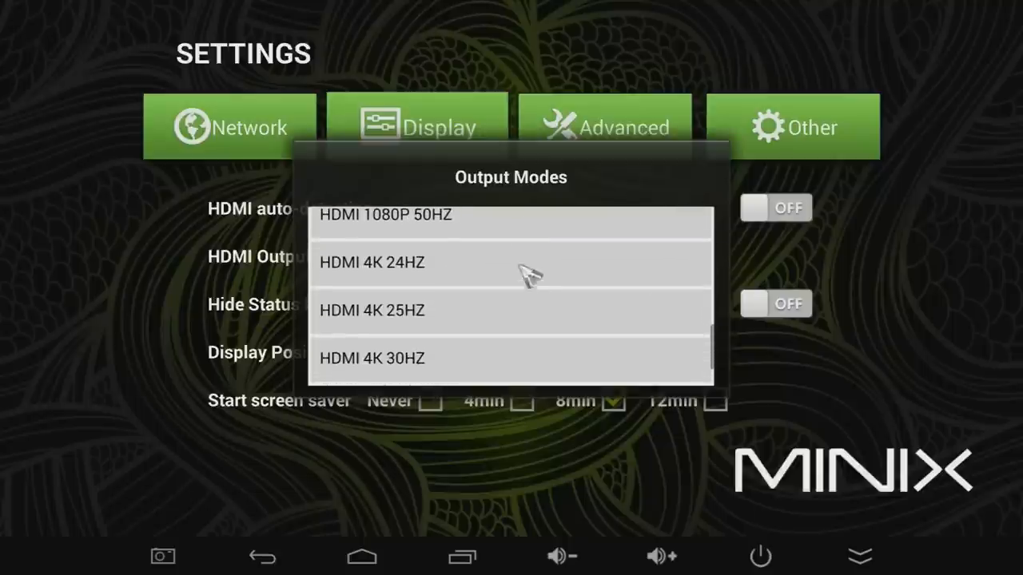
scroll(down, 3)
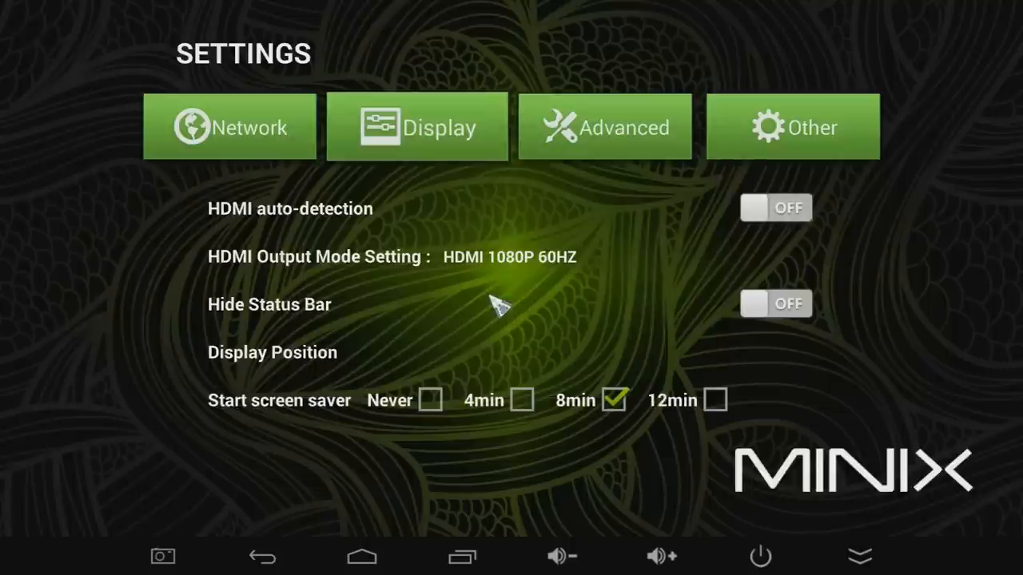
mouse_move(583, 224)
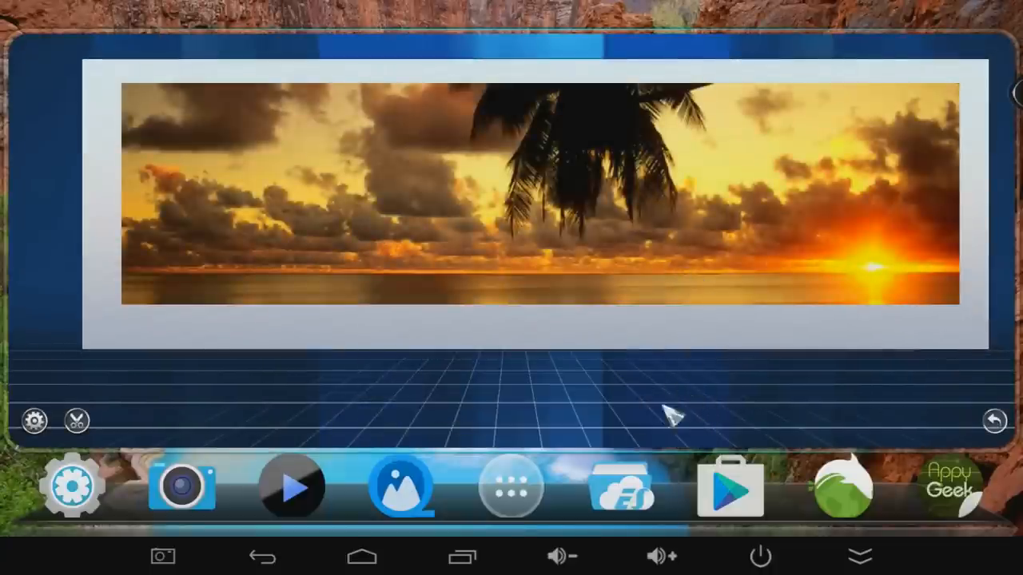
Step: Leave the Next Launcher 3D preview and open the app drawer
click(508, 490)
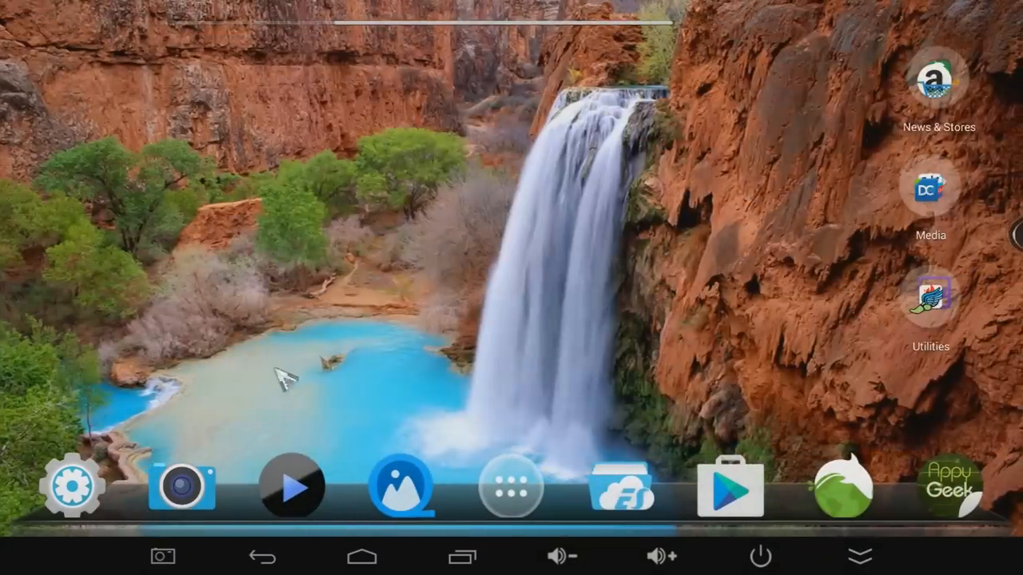
mouse_move(537, 485)
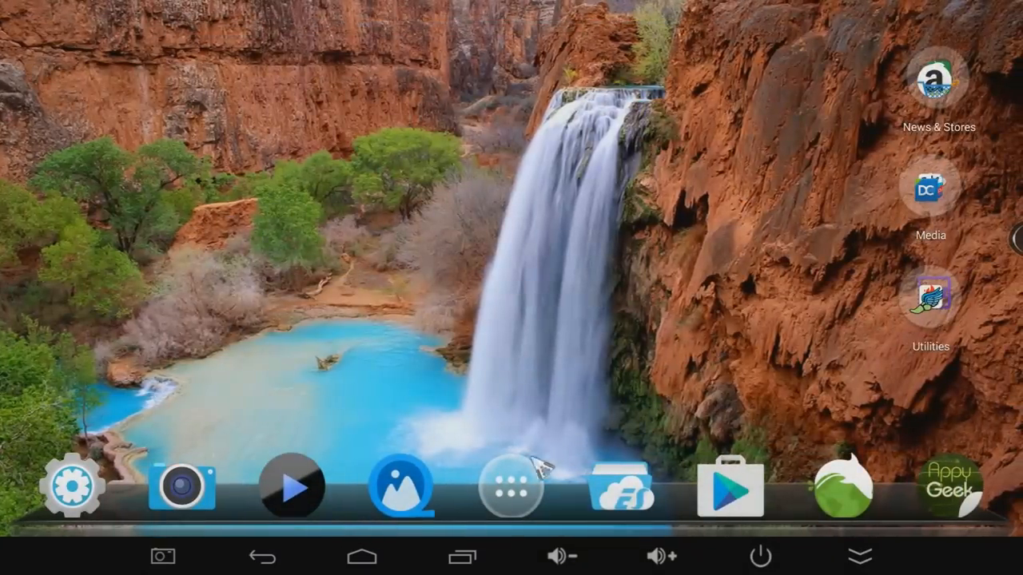
mouse_move(511, 487)
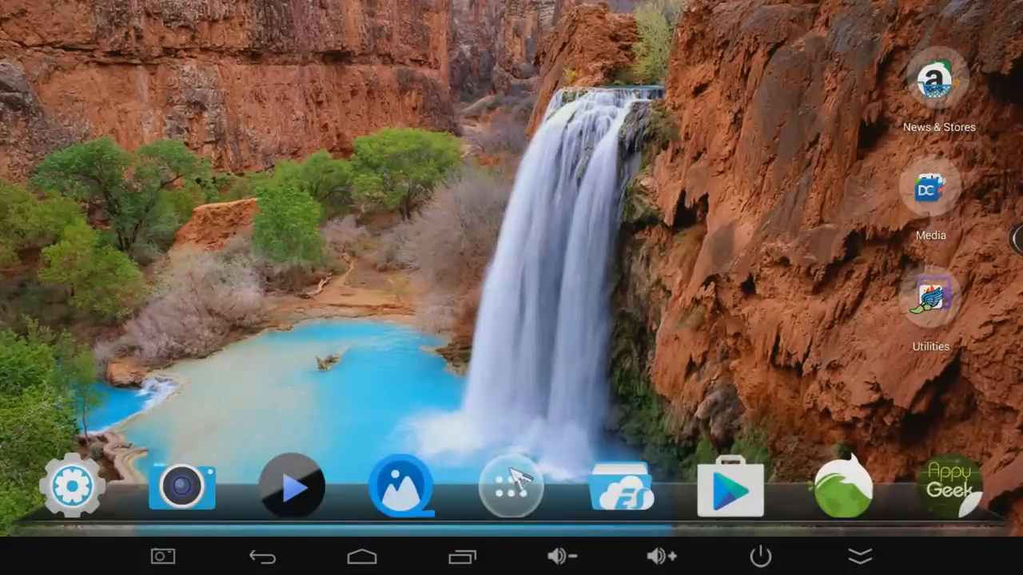
click(509, 488)
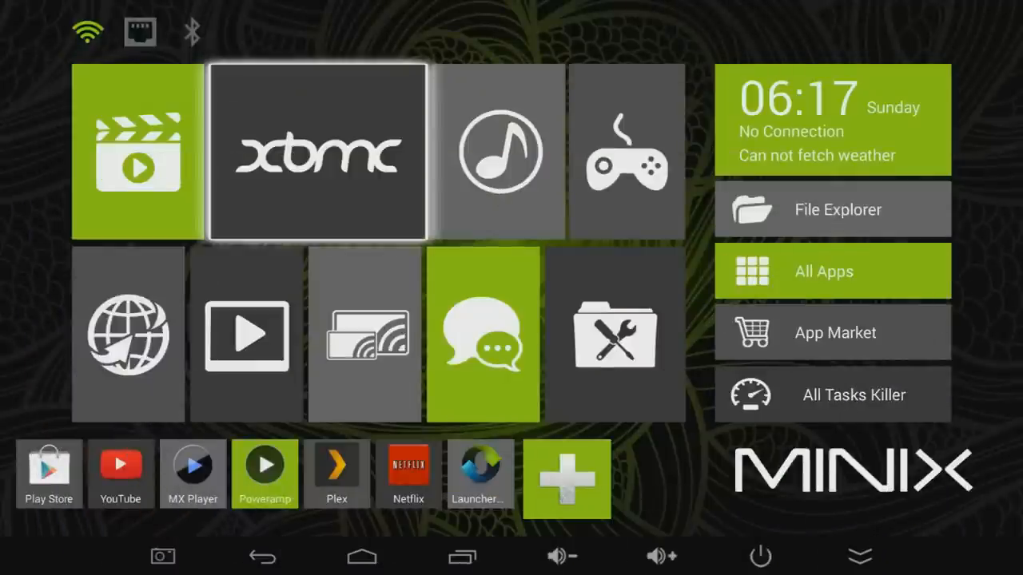
mouse_move(833, 210)
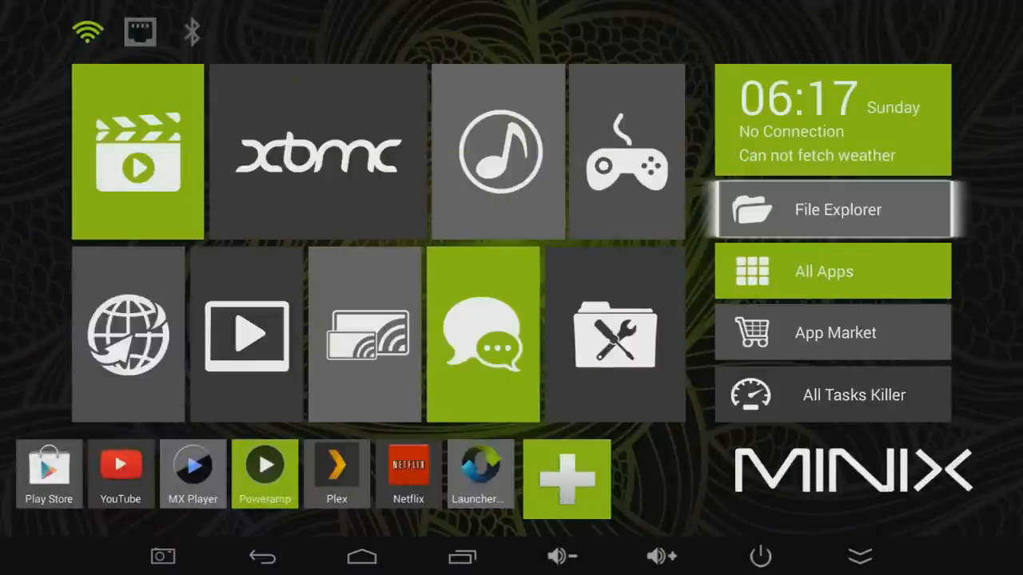
Step: Add an Appy Geek shortcut to the MINIX Metro shortcut row, then launch XBMC
click(834, 270)
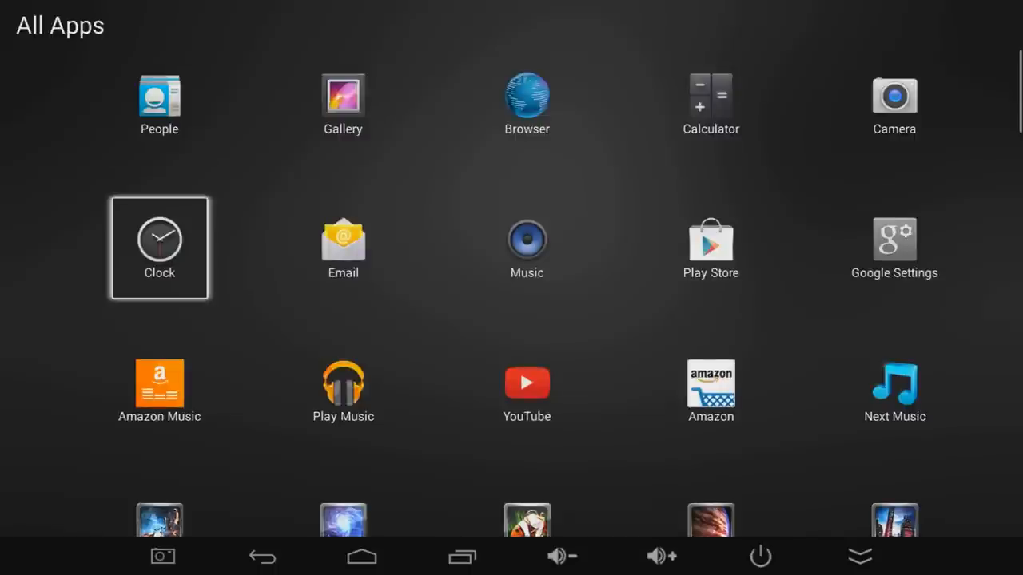
scroll(down, 3)
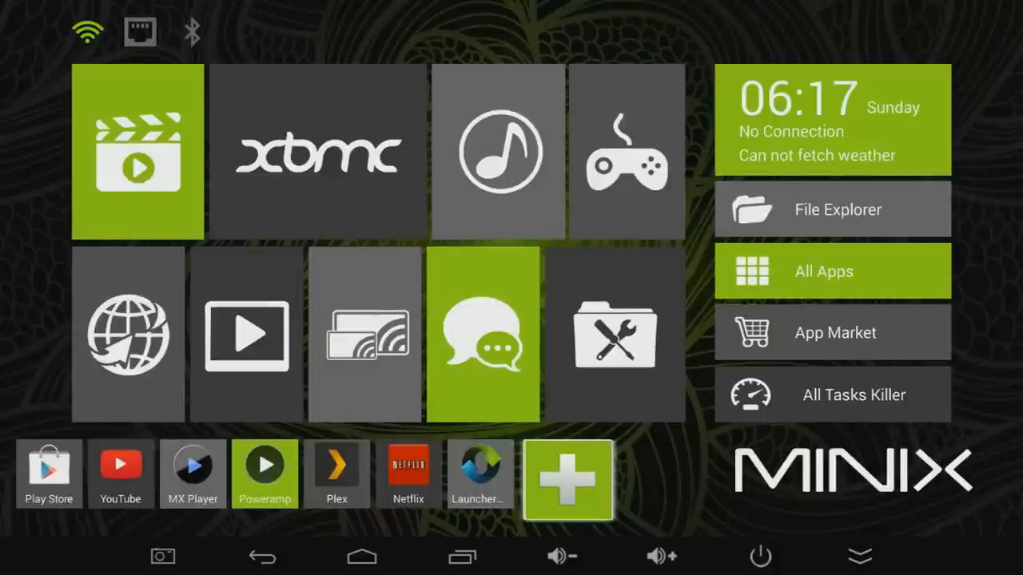
click(568, 481)
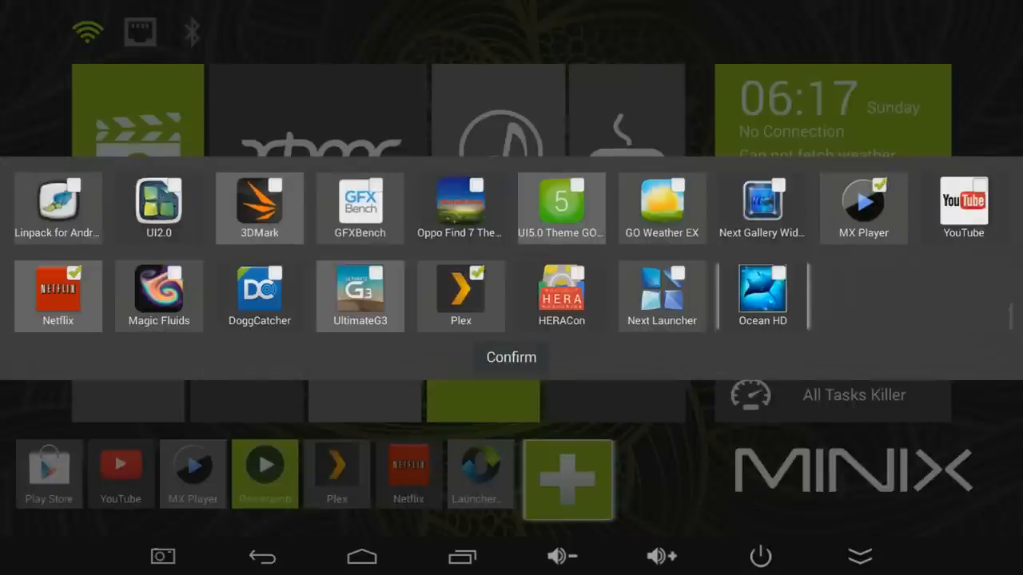
click(510, 358)
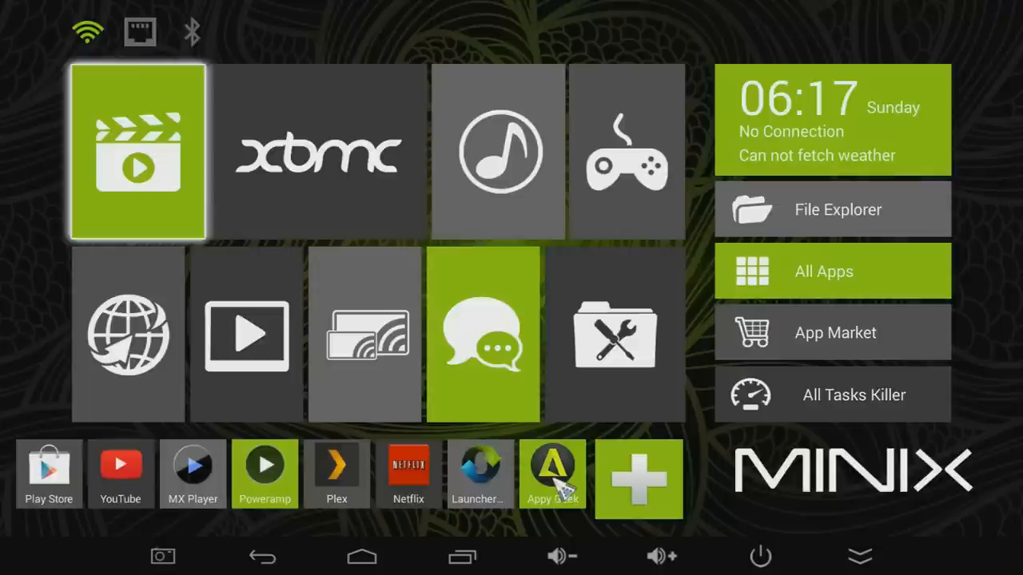
mouse_move(318, 151)
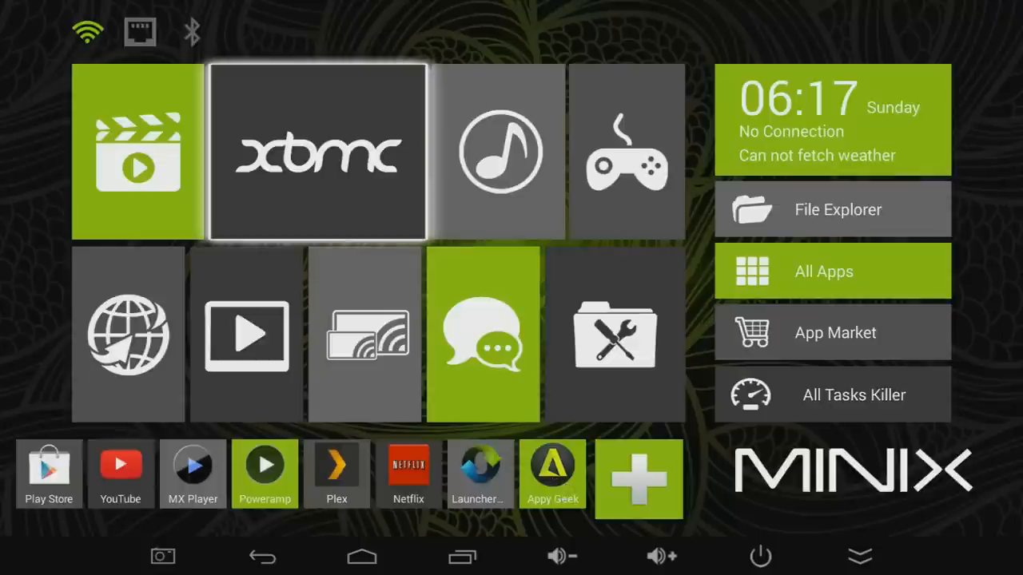
click(316, 152)
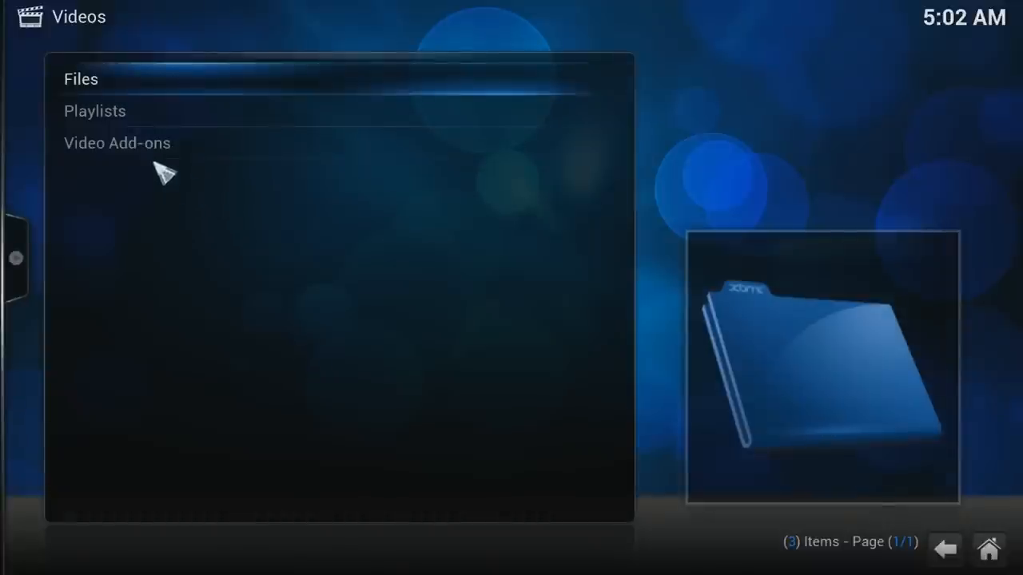
Step: Play 20140606_124329.mp4 from the 4K video folder under XBMC Videos > Files
click(76, 79)
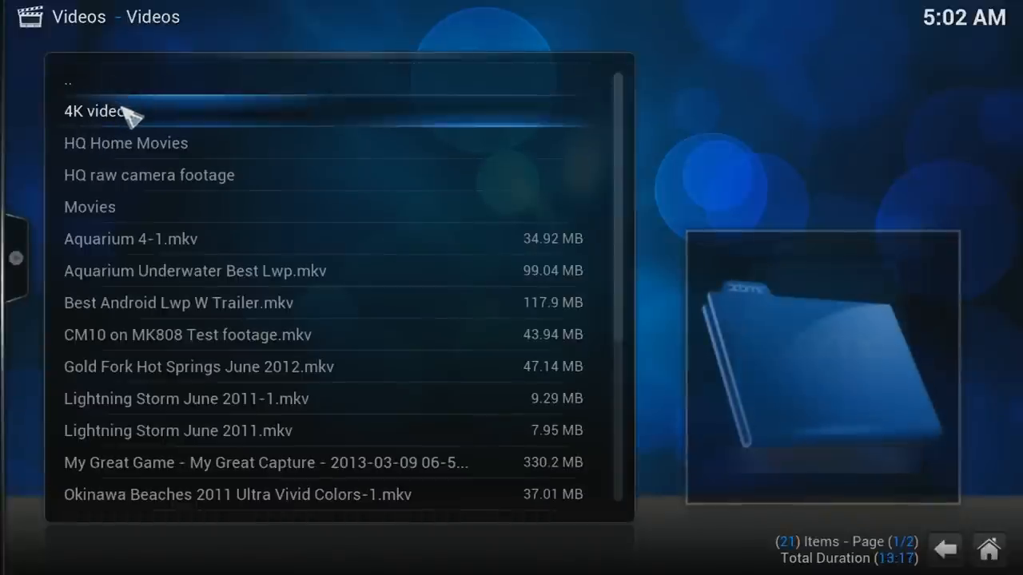
double_click(96, 110)
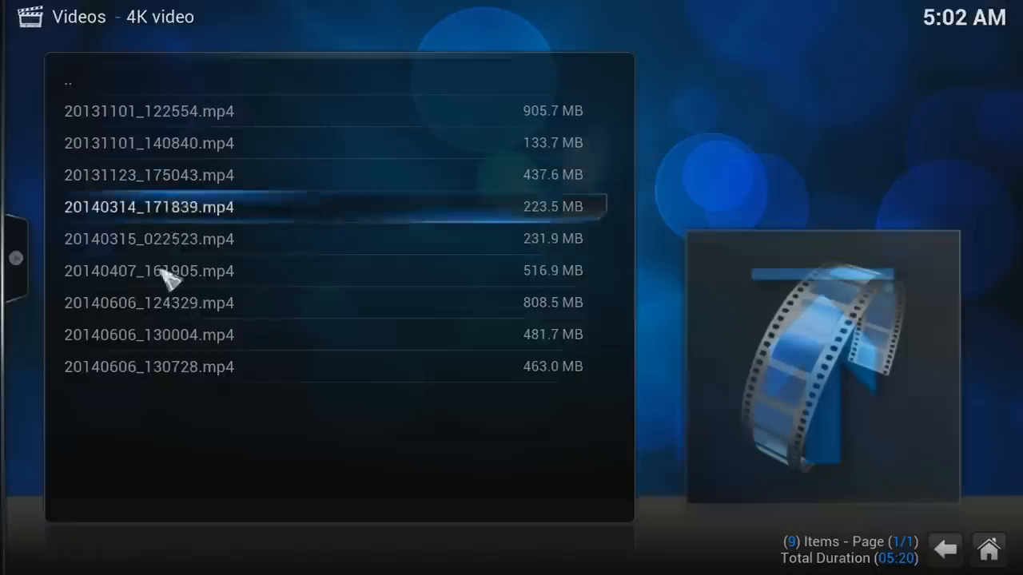
mouse_move(230, 317)
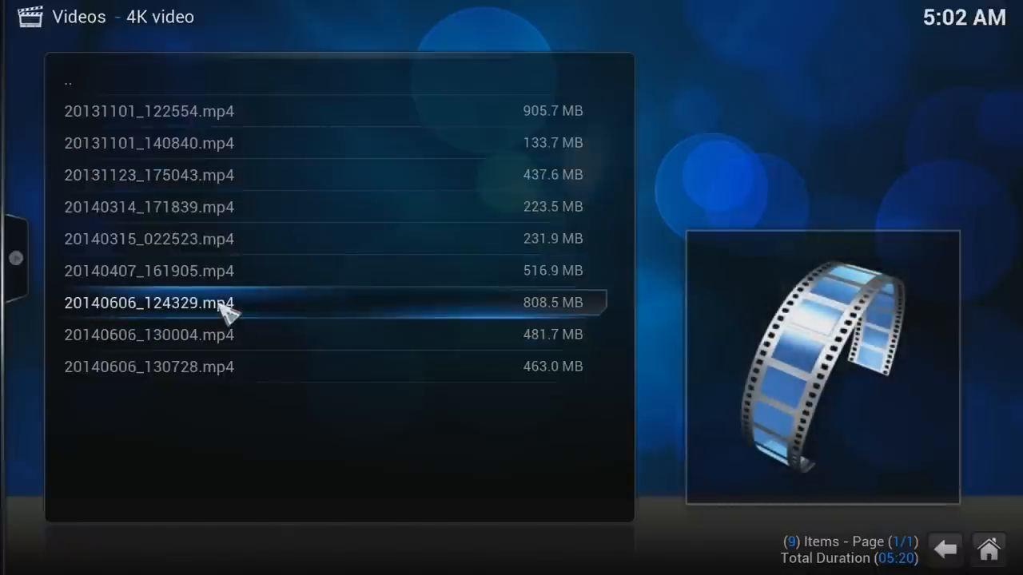
double_click(149, 303)
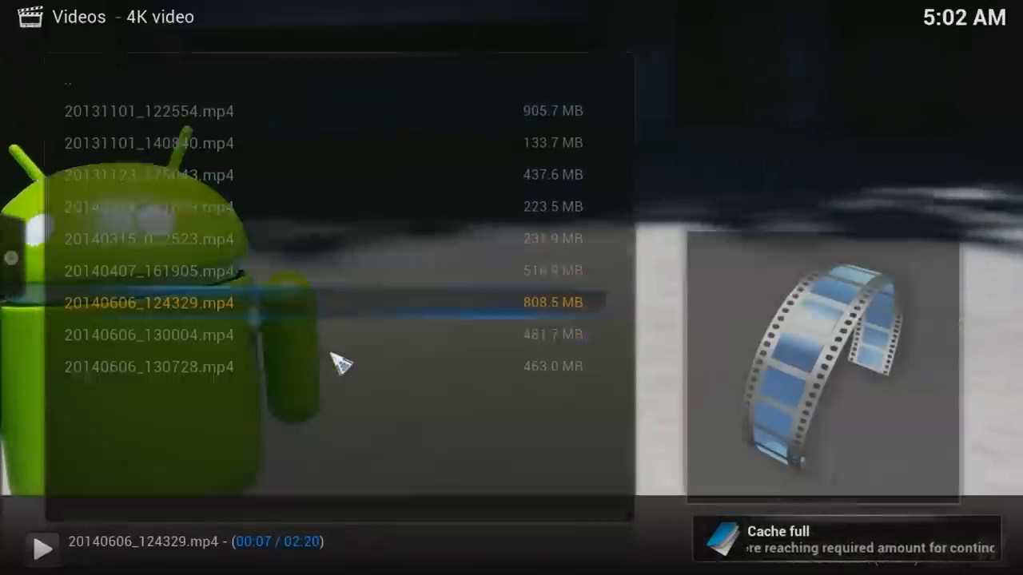
key(Down)
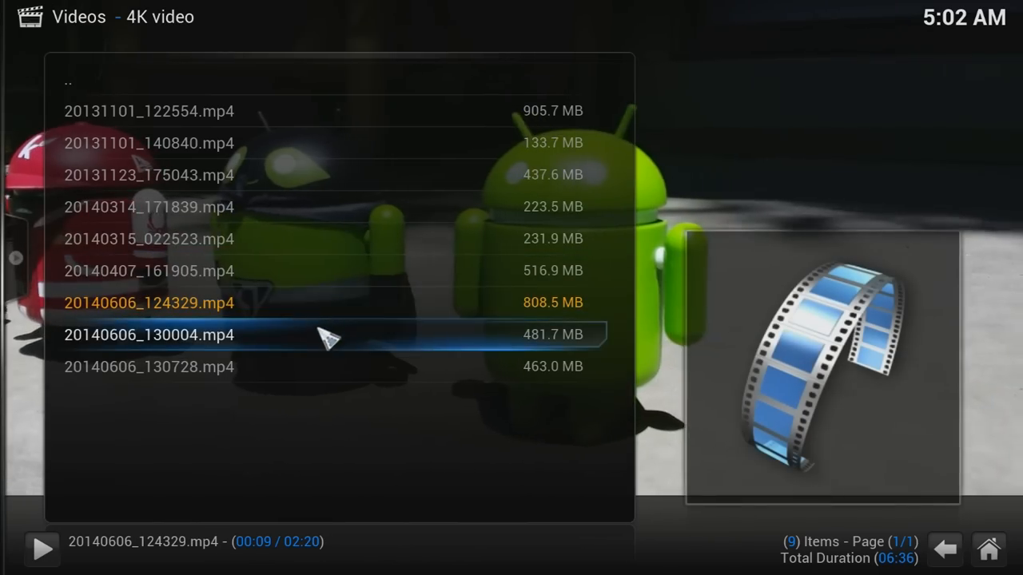
key(Down)
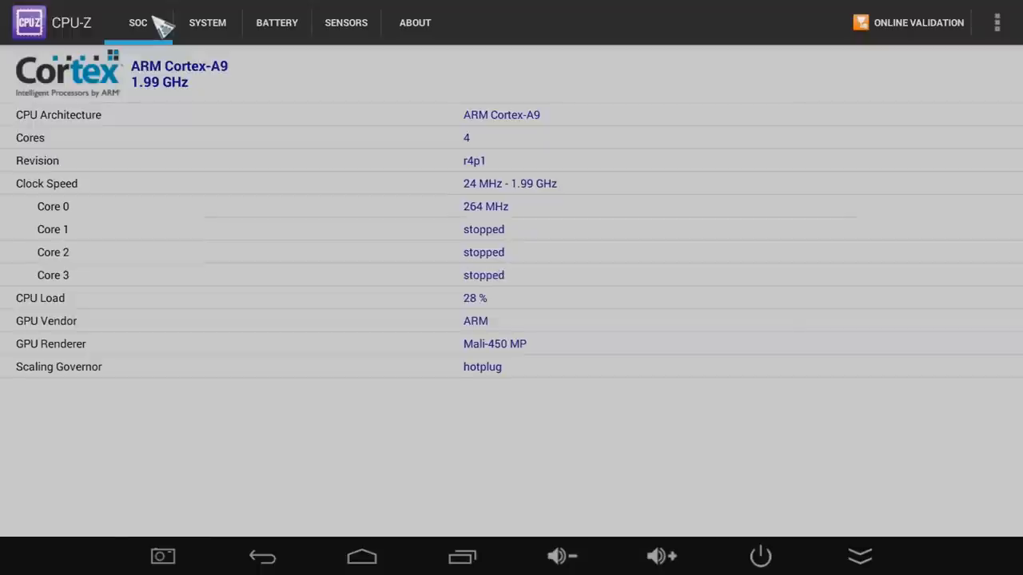
Step: Run Linpack's multi-thread test, scoring 248.039 MFLOPS in 0.68 seconds
click(206, 23)
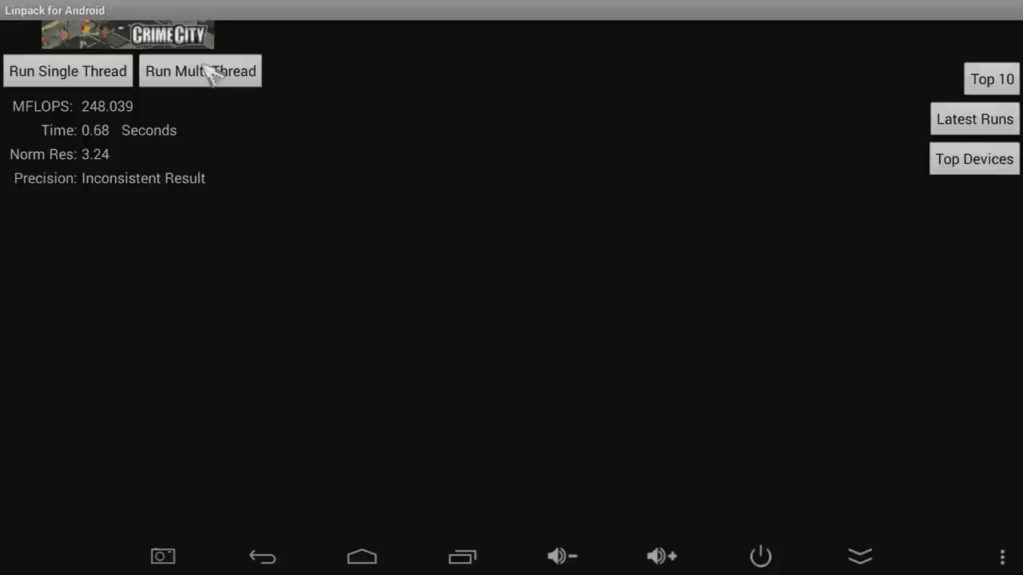
click(361, 557)
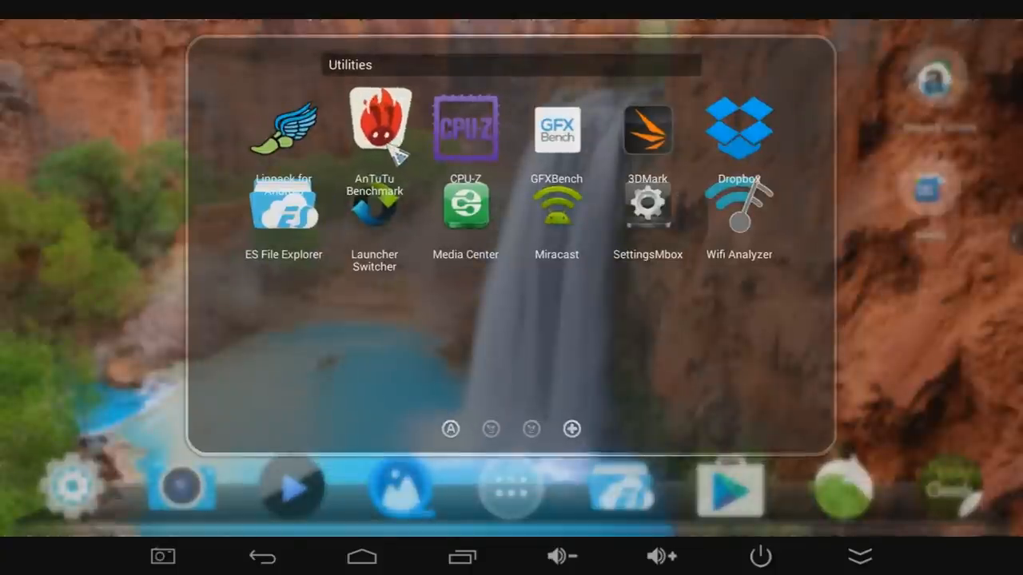
Step: Open AnTuTu Benchmark, scroll its 23990-score details, and dismiss the exit prompt
click(375, 128)
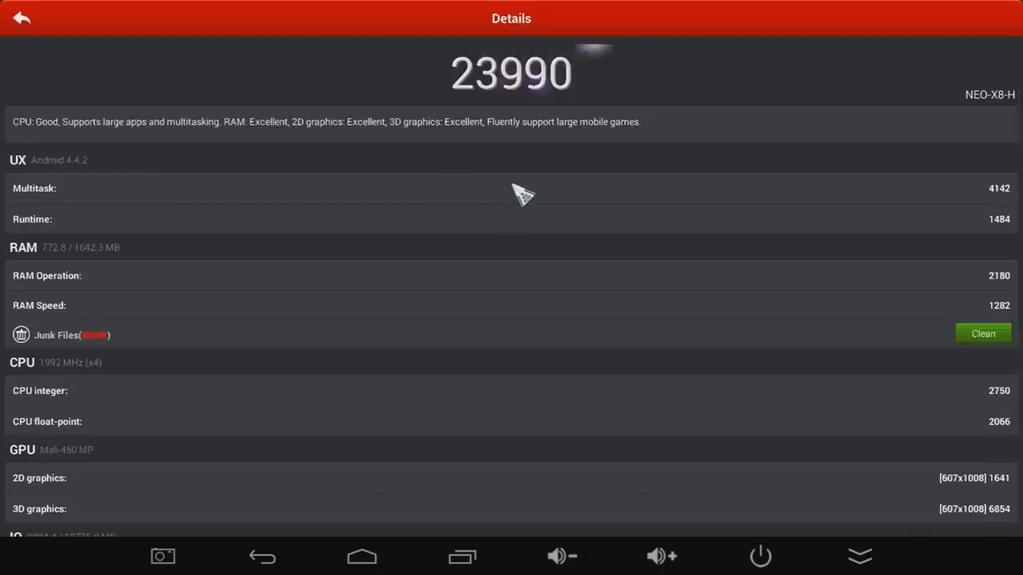
scroll(down, 3)
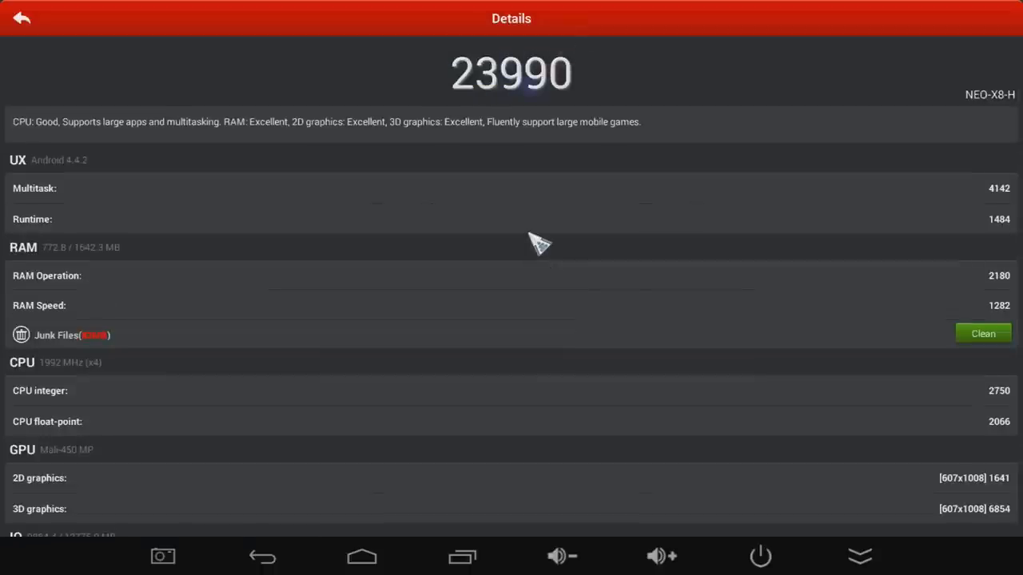
mouse_move(507, 252)
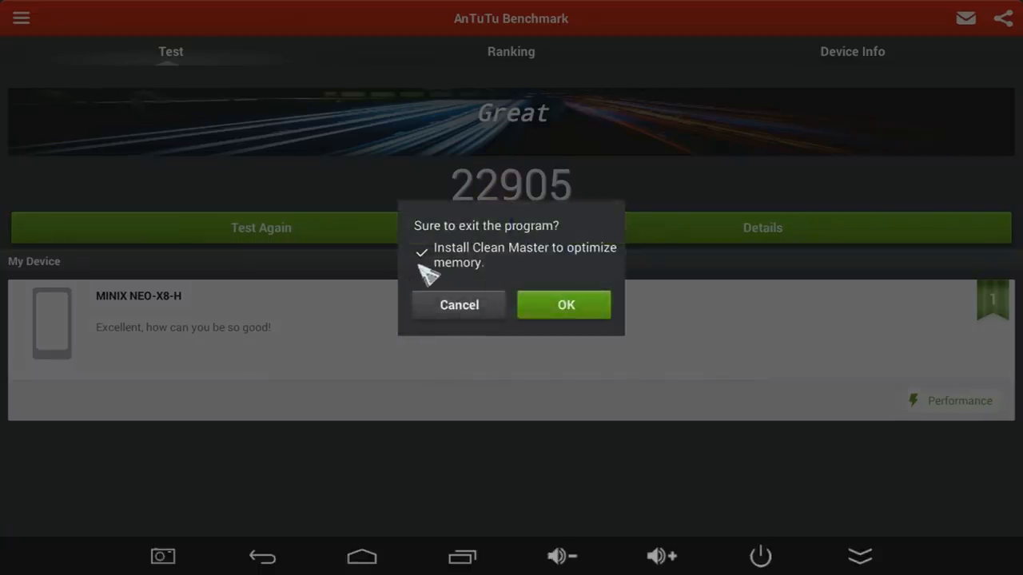
click(458, 305)
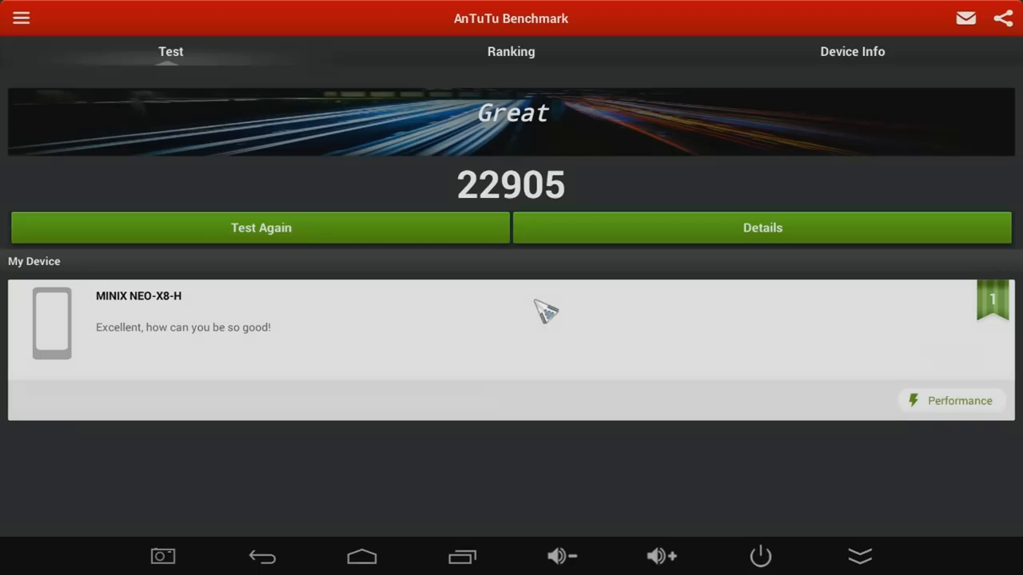